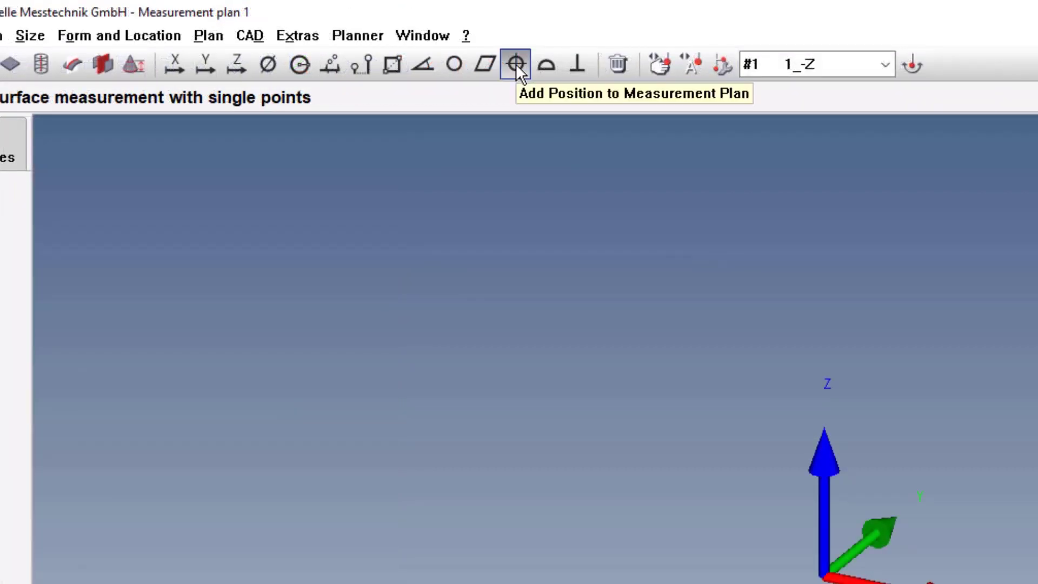
mouse_move(467, 41)
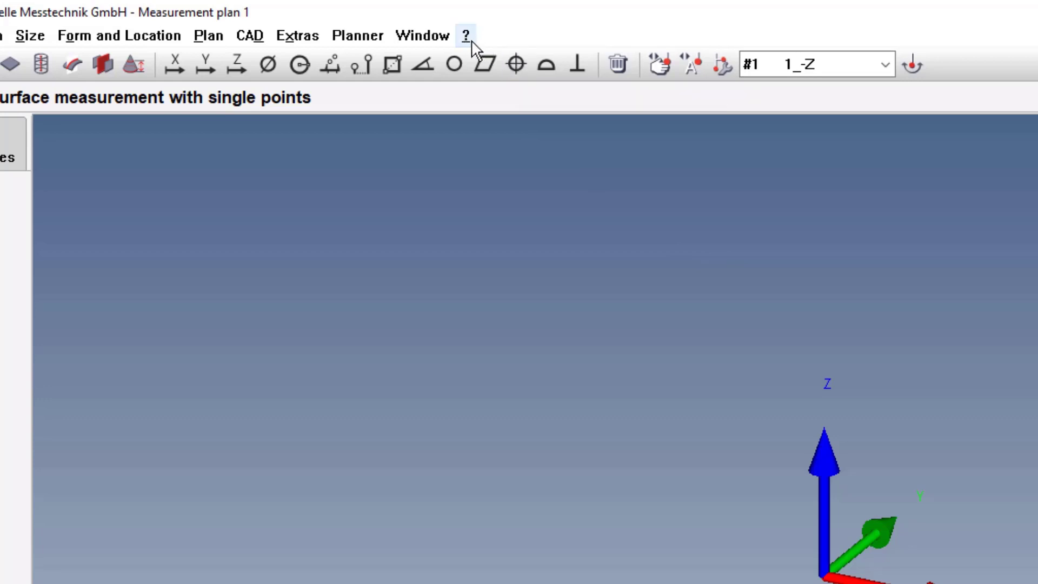
Set the polyline edge distance and bring up the CAD Define points menu for the CORE BLOCK plan.
click(463, 36)
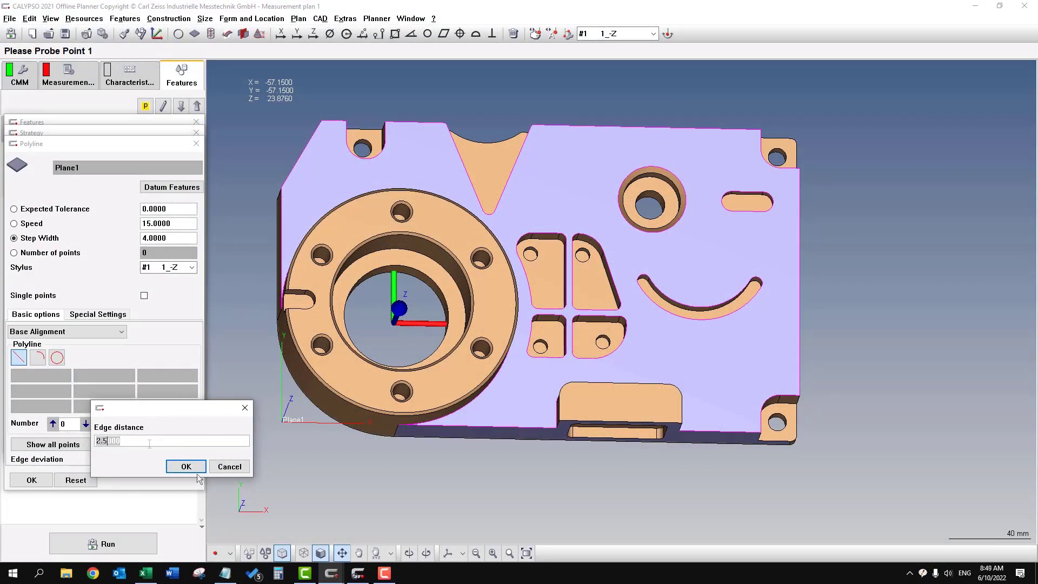
click(186, 467)
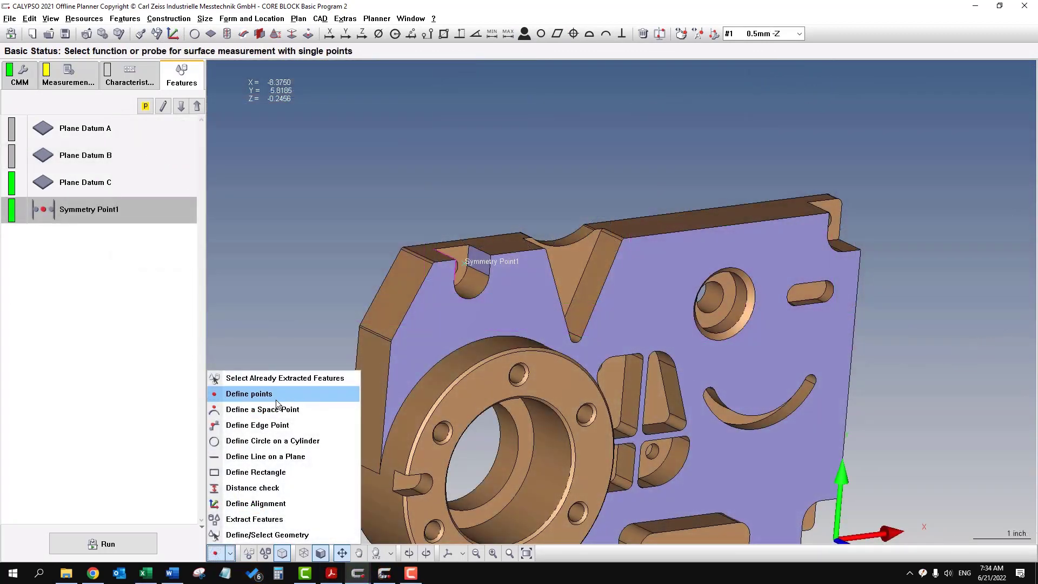
mouse_move(278, 413)
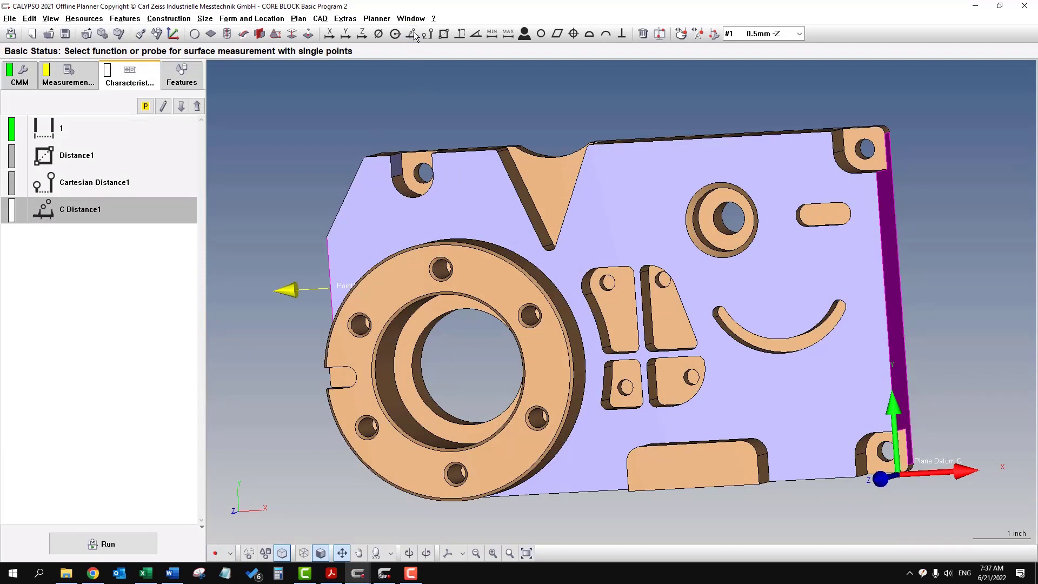
Review Circle1 nominals and bring up the Strategy window for Plane Datum E, pointing at Circle path on plane.
double_click(80, 210)
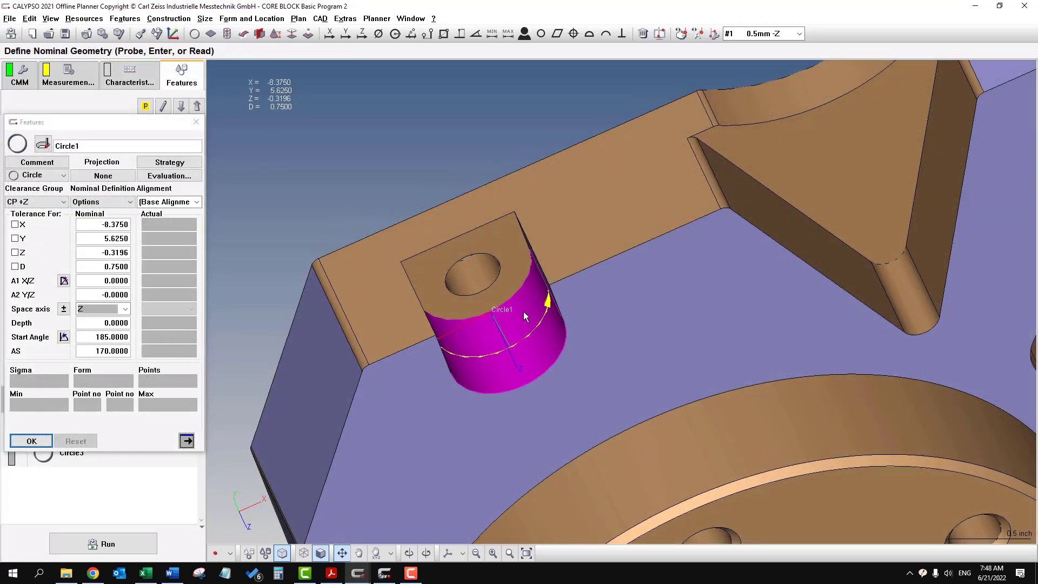
mouse_move(274, 483)
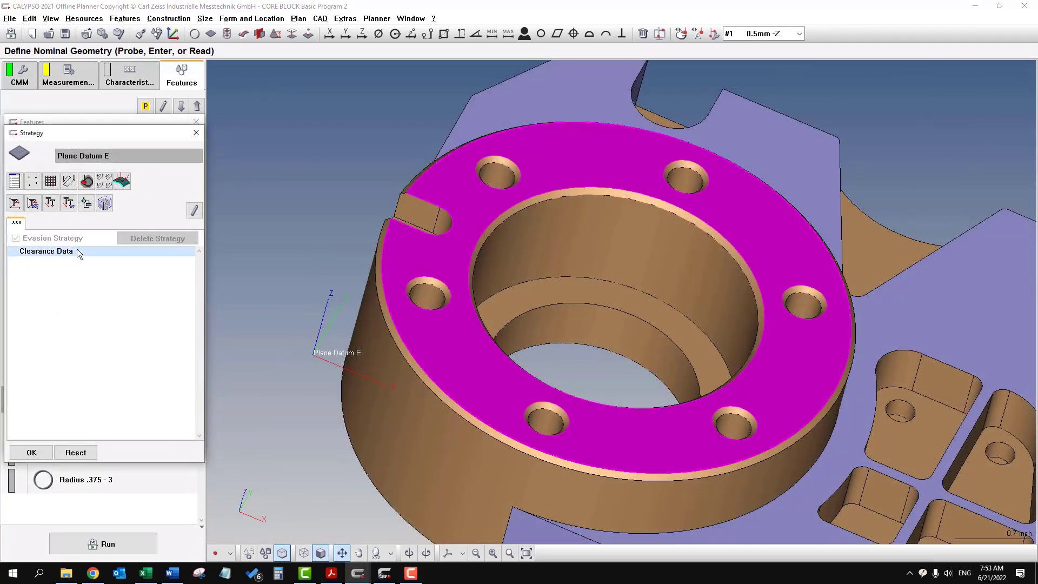
mouse_move(86, 182)
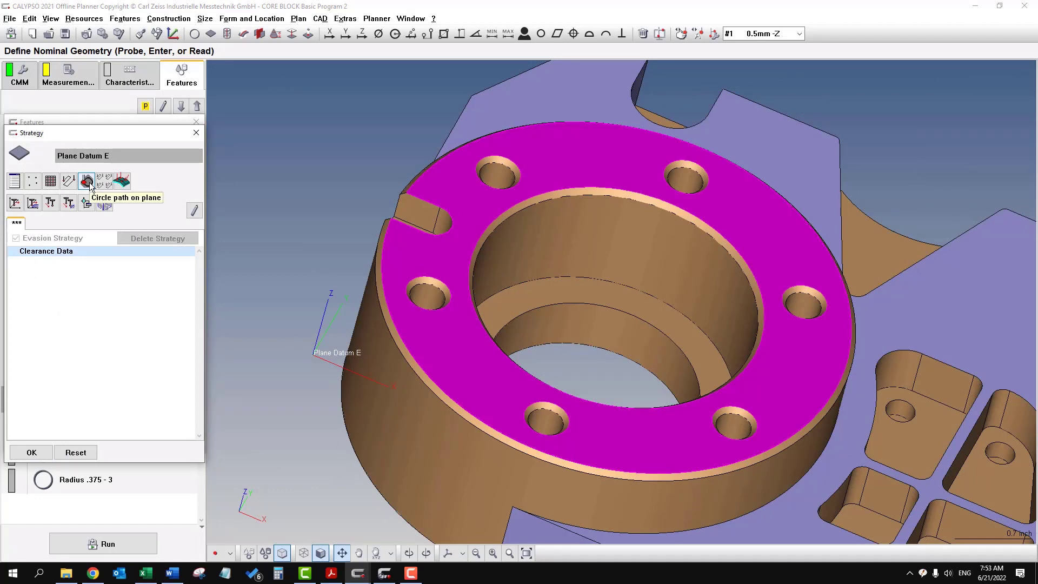
click(86, 180)
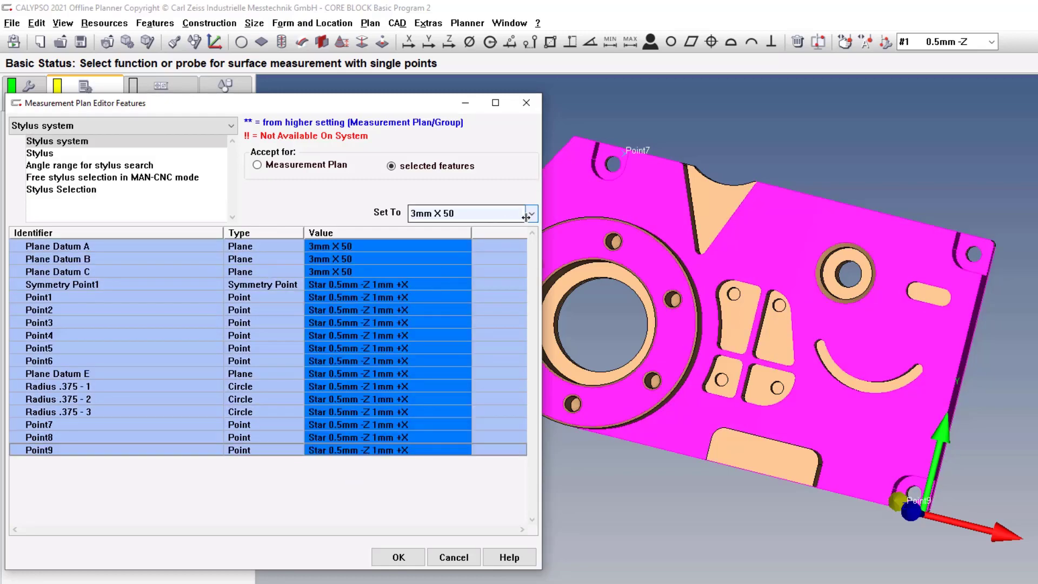
Assign the 3mm X 50 stylus to the plane features in the Measurement Plan Editor and confirm.
click(398, 557)
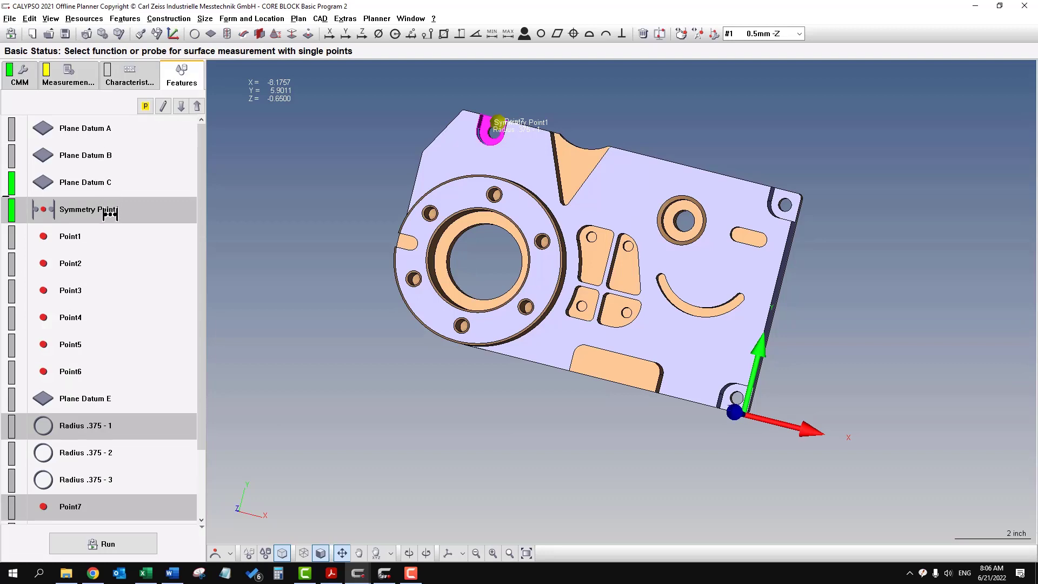
right_click(98, 209)
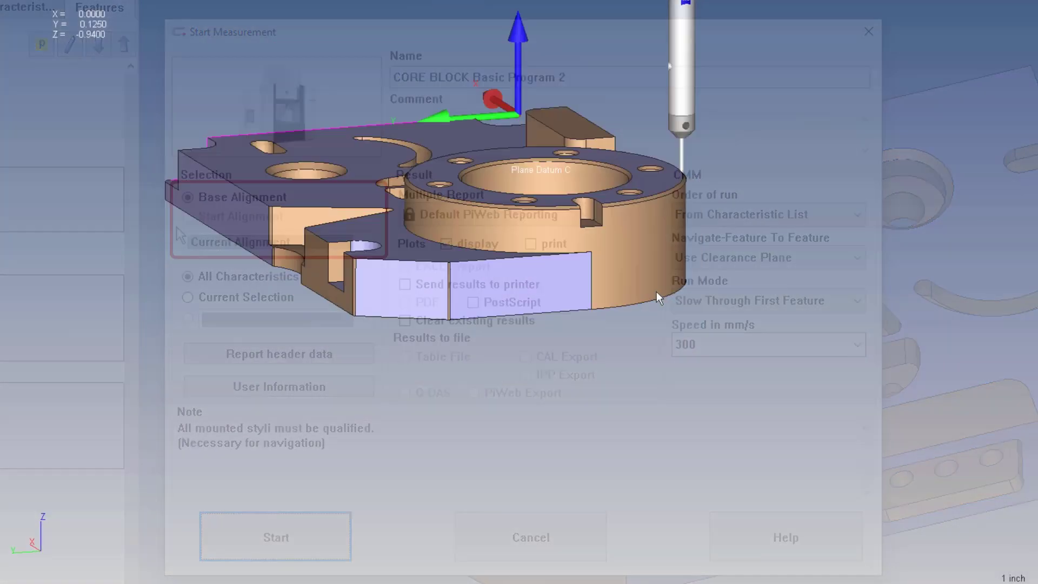
Start the measurement with Base Alignment and All Characteristics selected.
click(276, 537)
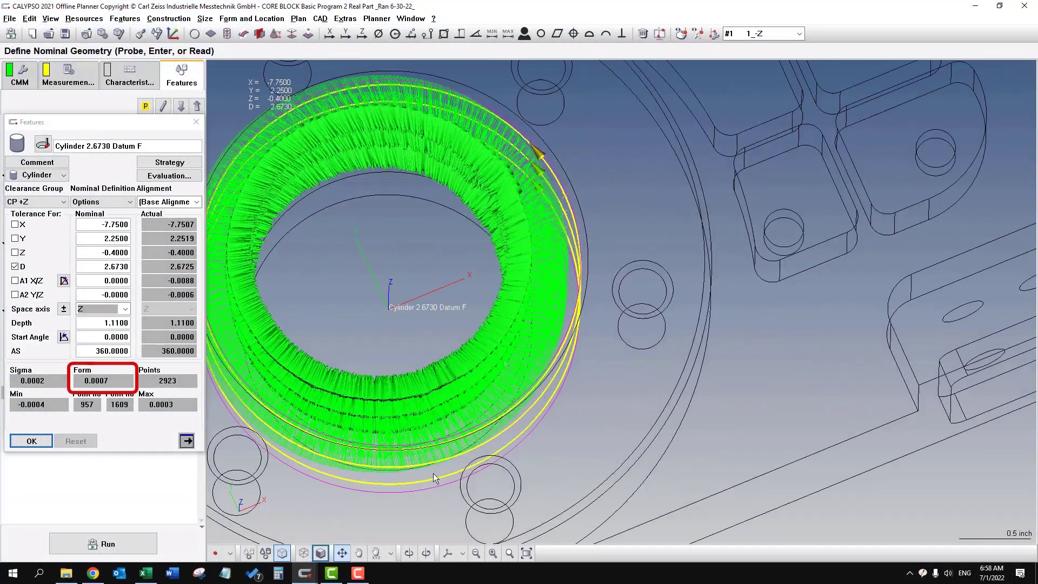
Rotate the block view showing Cylinder 2.6730 Datum F color-gradient deviations with min/max banners.
drag(435, 477, 455, 275)
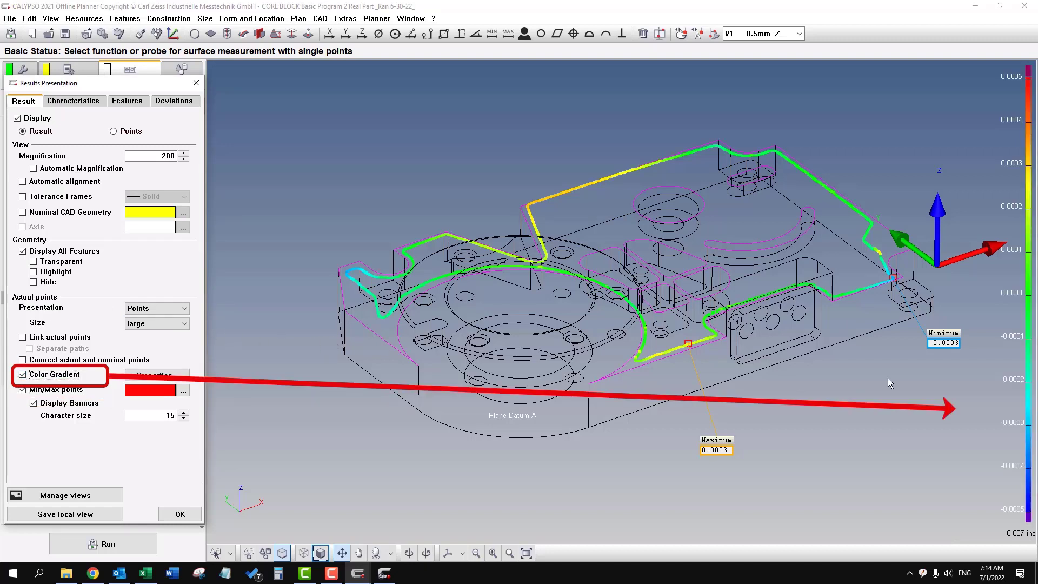
mouse_move(972, 482)
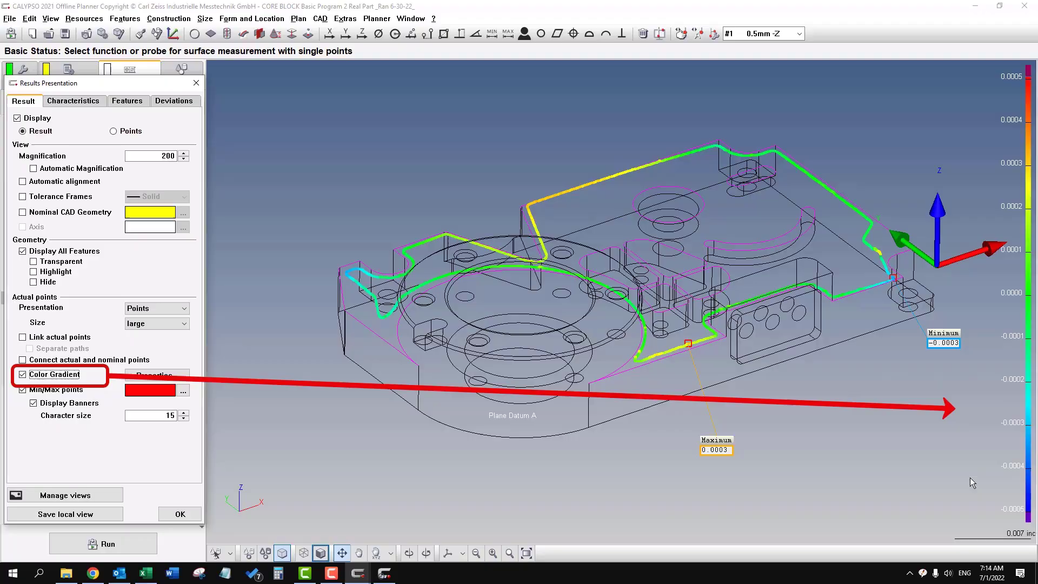